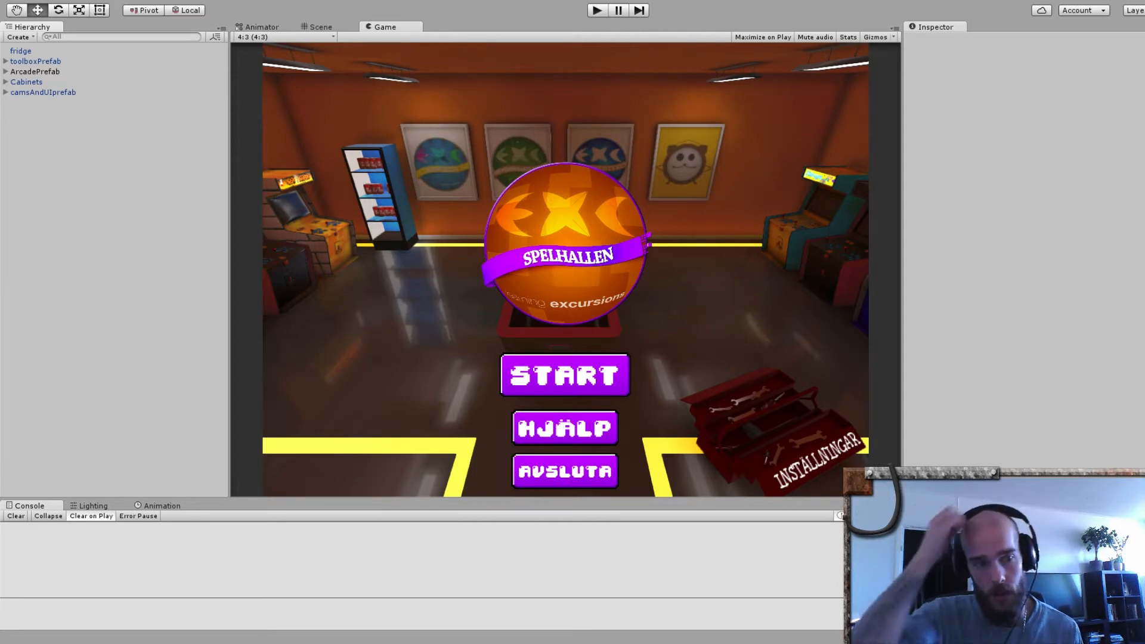
Step: In play mode, pan the camera right to the arcade cabinets and inspect the AnyState→CameraLeftToRight transition
left_click(596, 10)
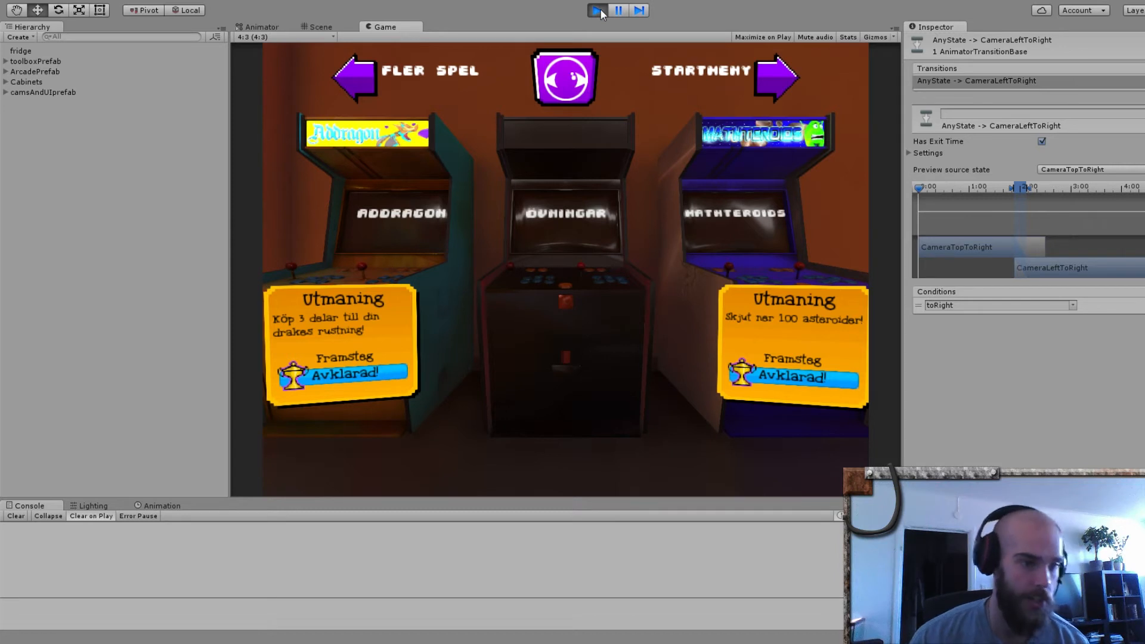